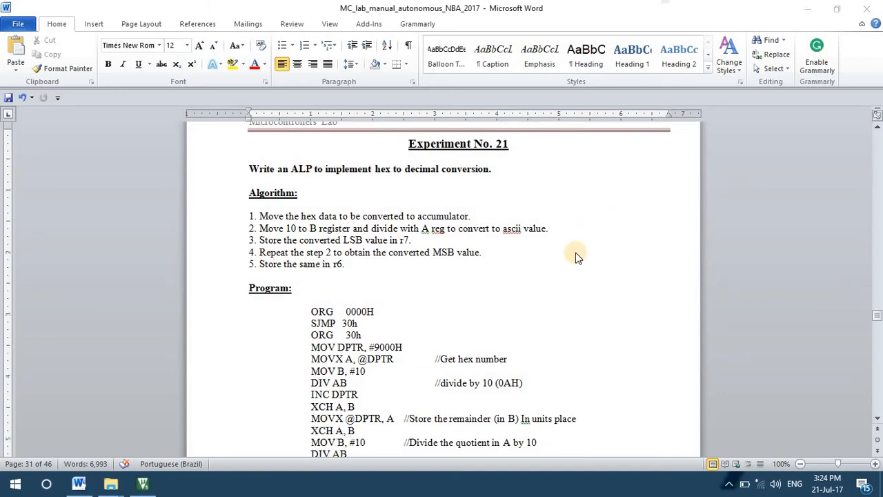
{"action": "mouse_move", "coordinate": [378, 171]}
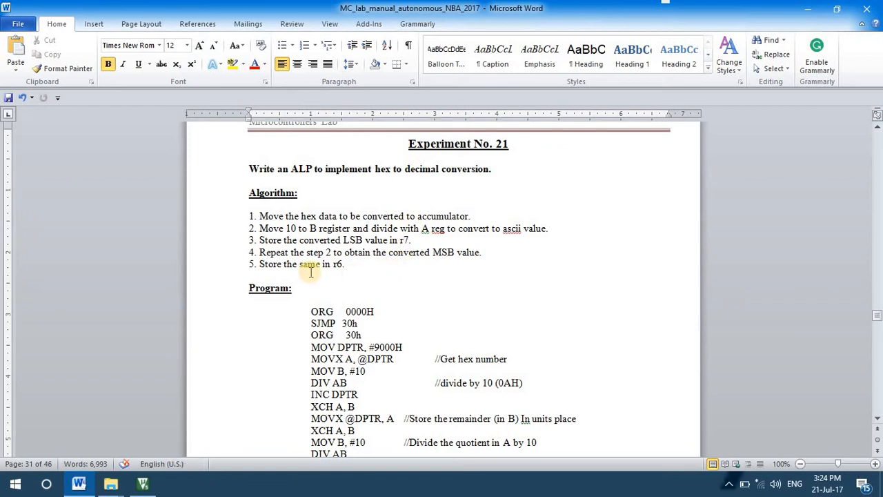
- Start a debug session via Debug > Start/Stop Debug Session and accept the evaluation-mode notice
{"action": "scroll", "scroll_direction": "down", "scroll_amount": 3}
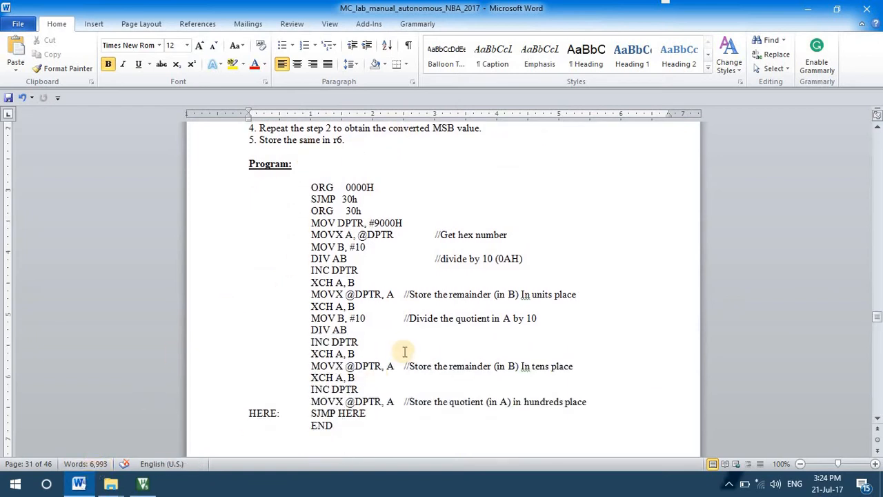
{"action": "scroll", "scroll_direction": "down", "scroll_amount": 3}
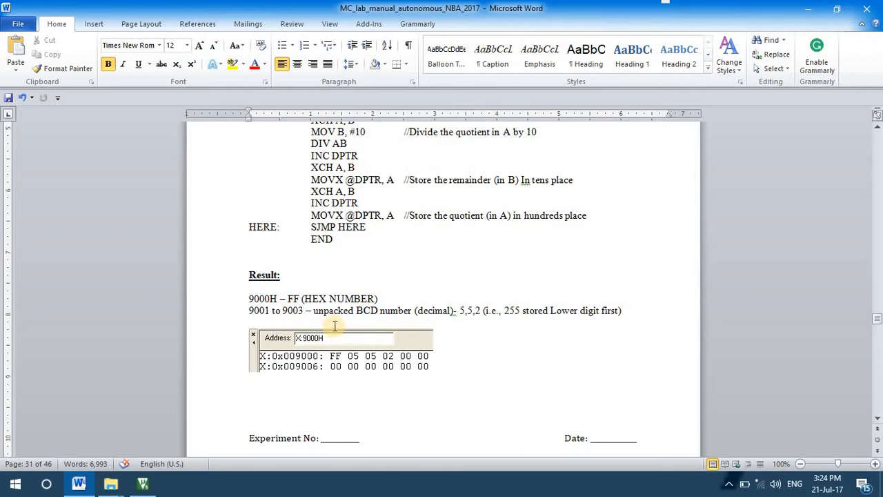
{"action": "scroll", "scroll_direction": "up", "scroll_amount": 3}
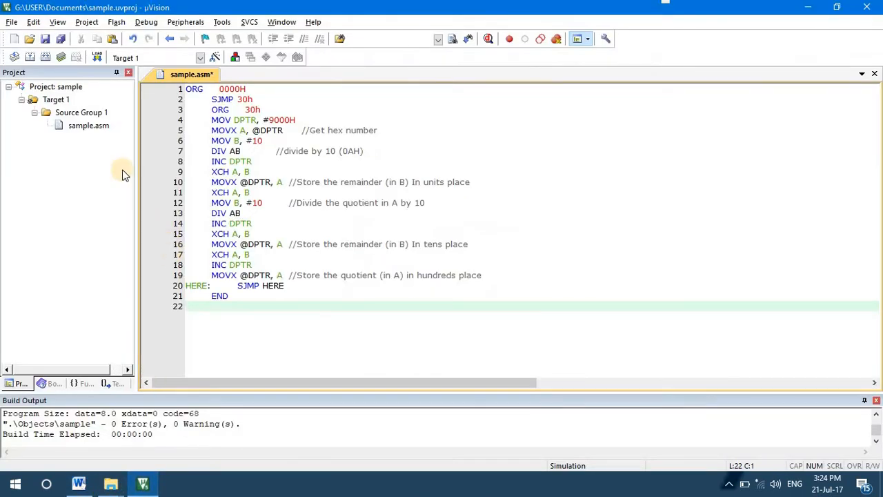
{"action": "right_click", "coordinate": [89, 124]}
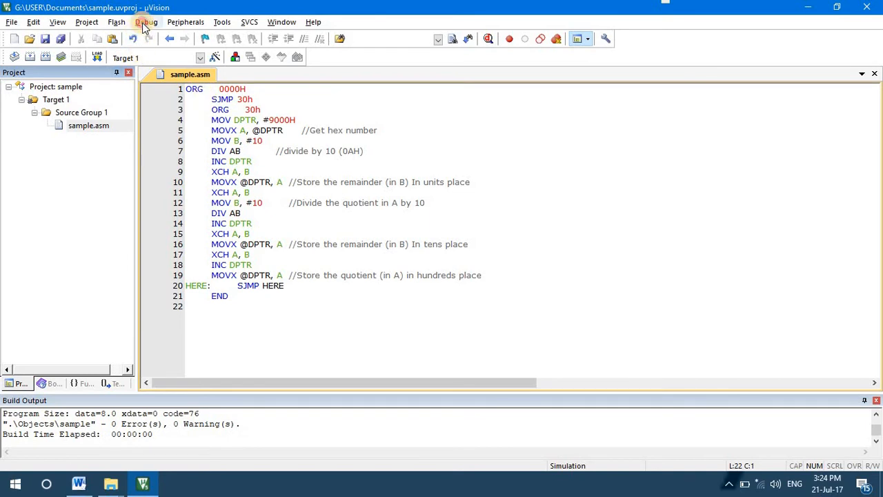
{"action": "left_click", "coordinate": [147, 22]}
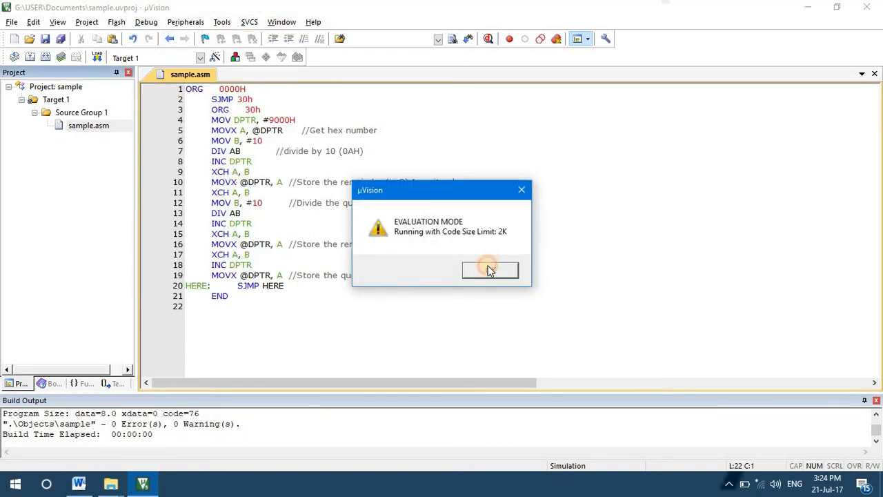
{"action": "left_click", "coordinate": [490, 269]}
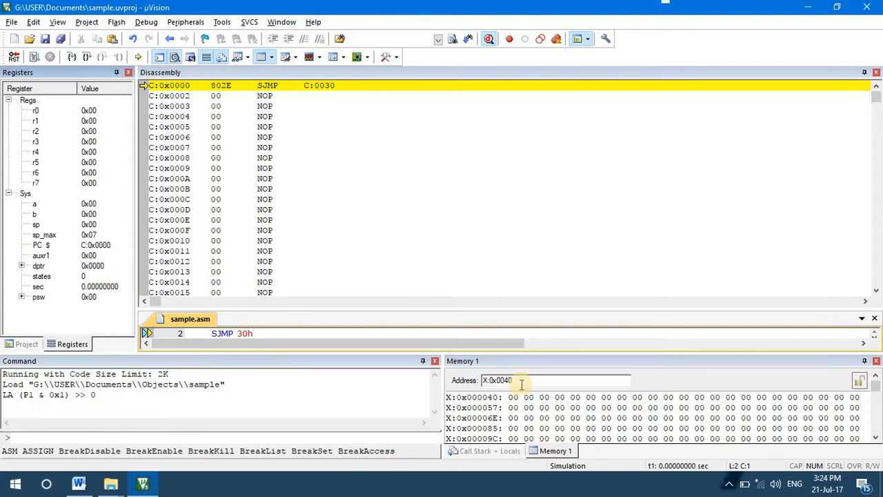